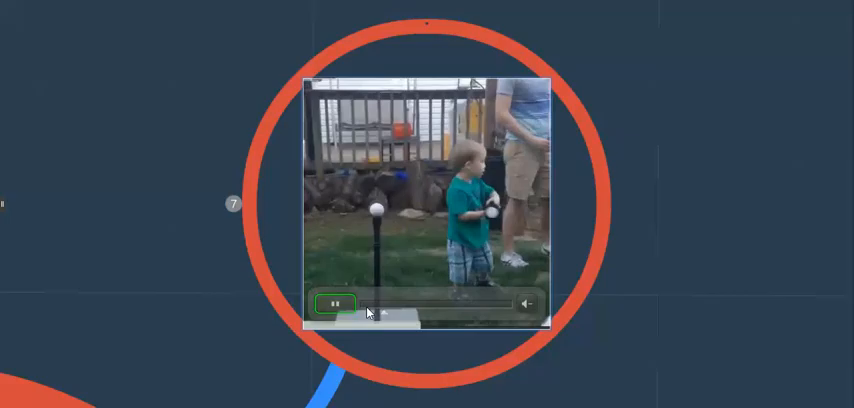
Step: Pause the embedded batting-tee video once the child runs from the tee
left_click(331, 304)
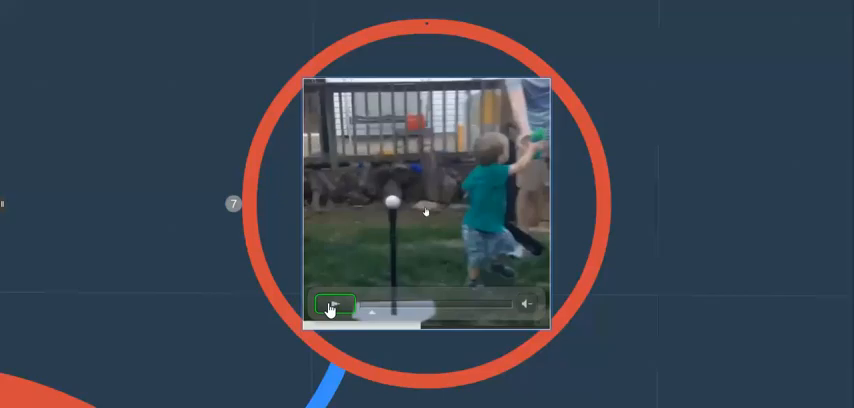